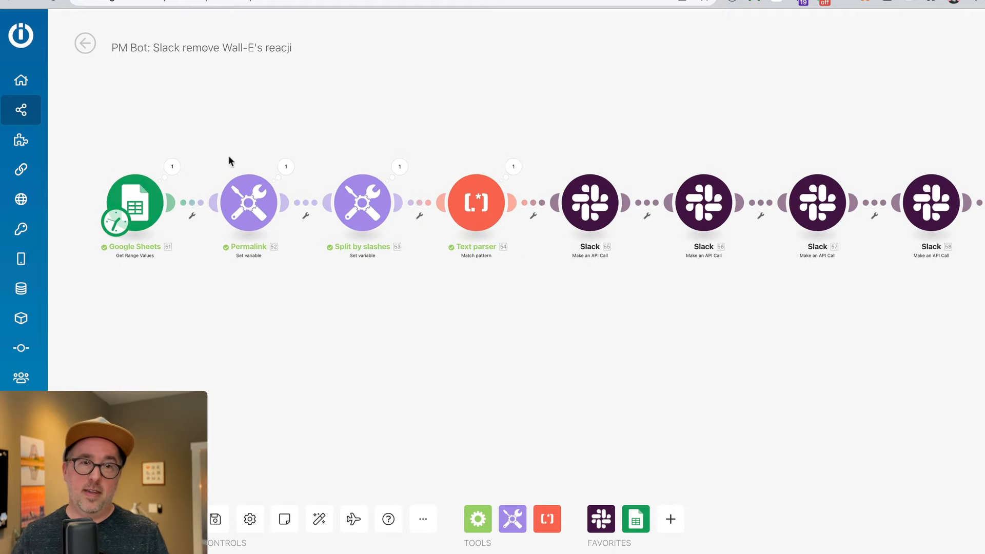
mouse_move(613, 306)
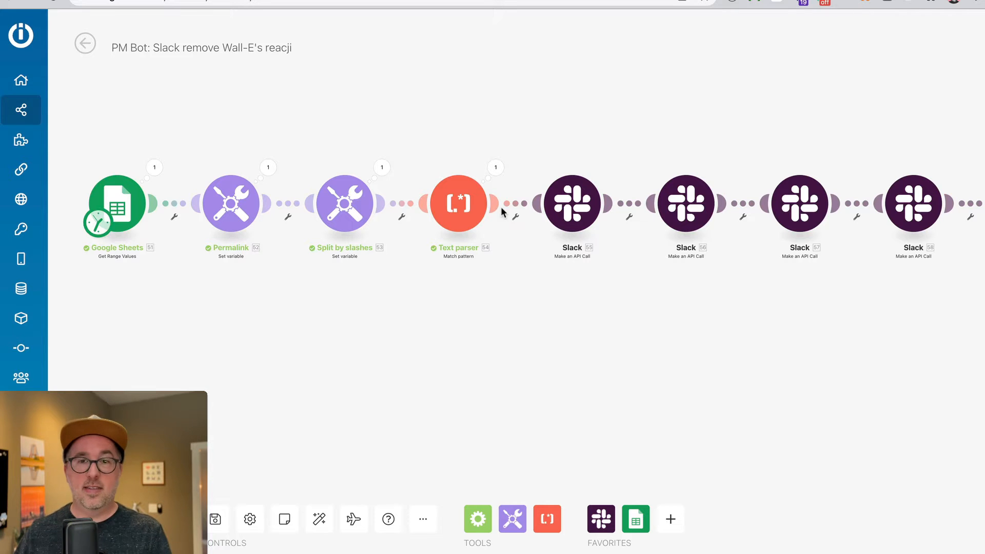
mouse_move(440, 327)
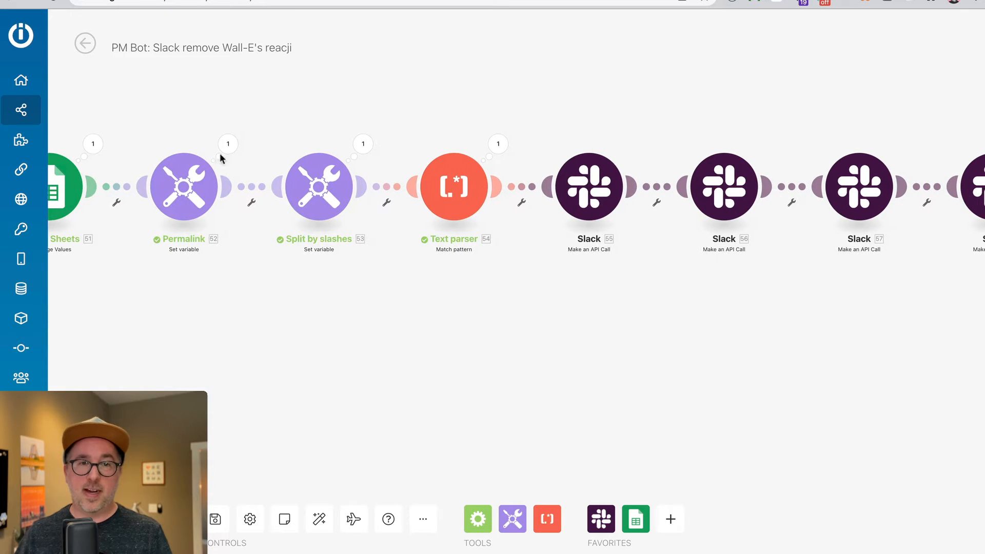
mouse_move(213, 240)
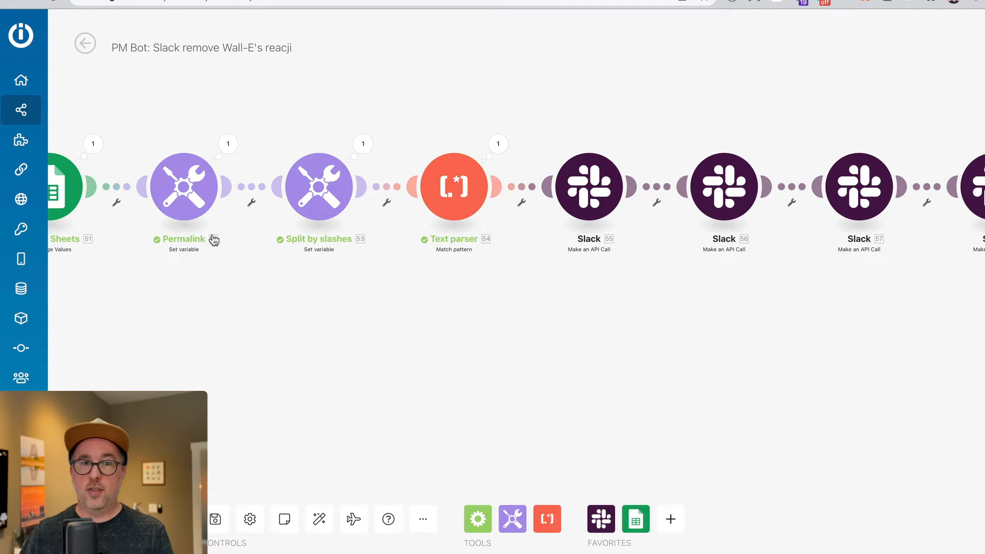
mouse_move(297, 319)
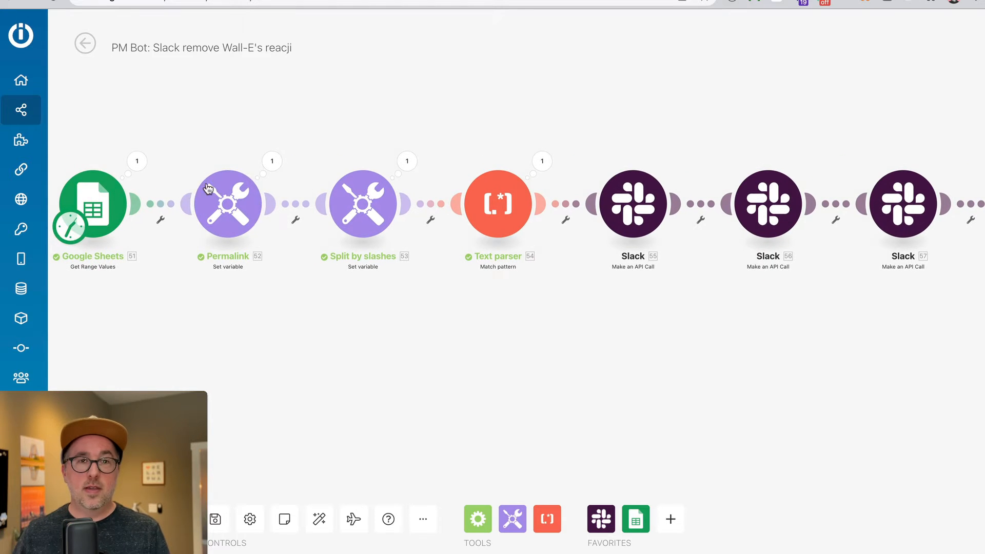
left_click(227, 203)
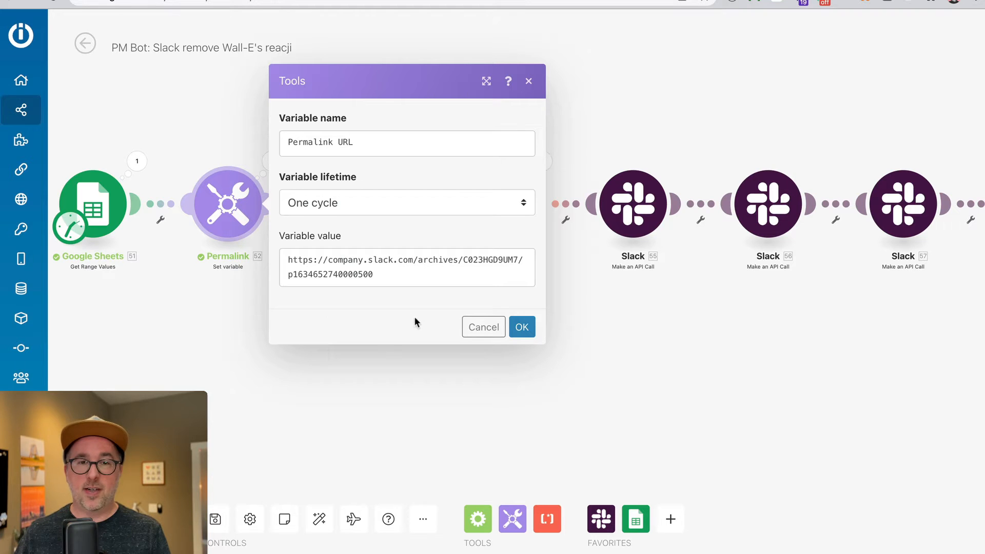
mouse_move(369, 353)
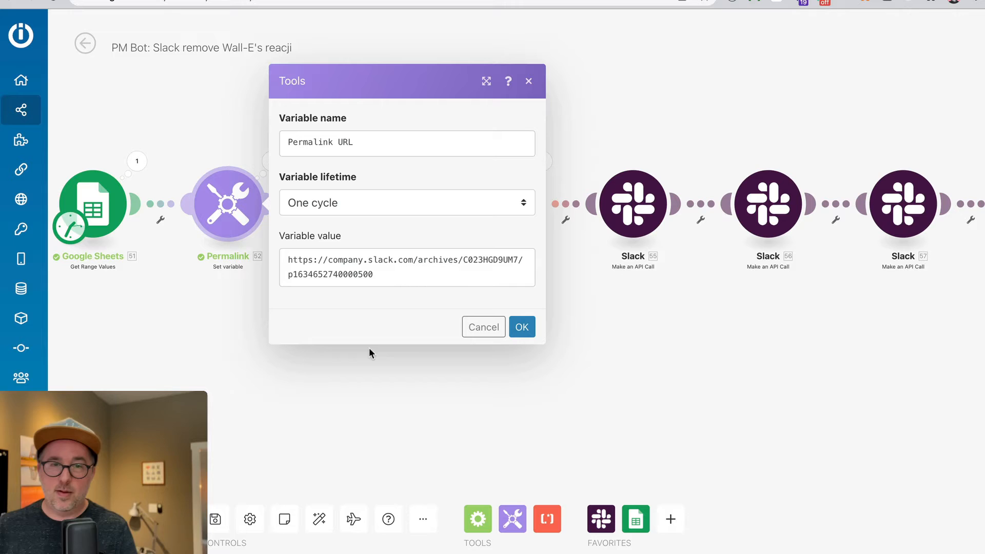
mouse_move(491, 317)
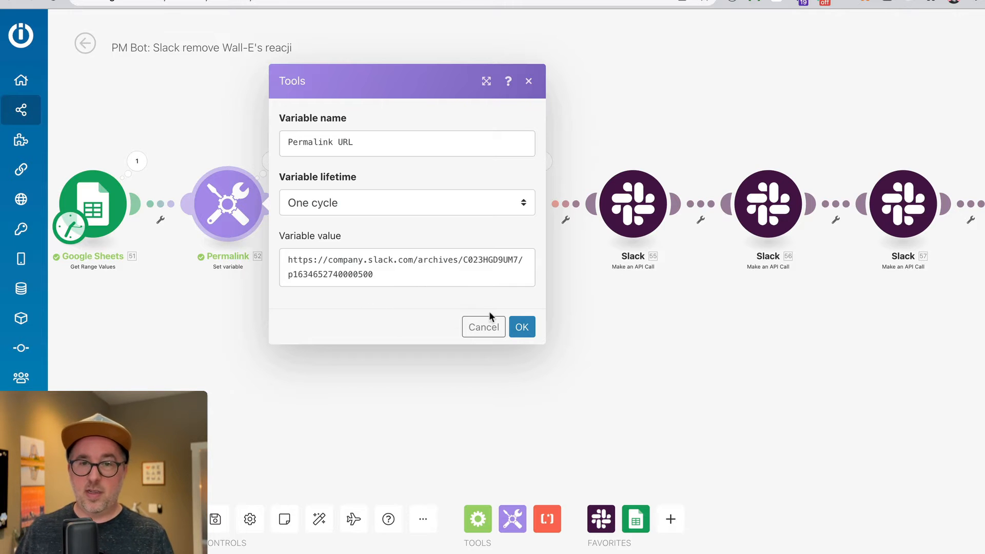
mouse_move(483, 327)
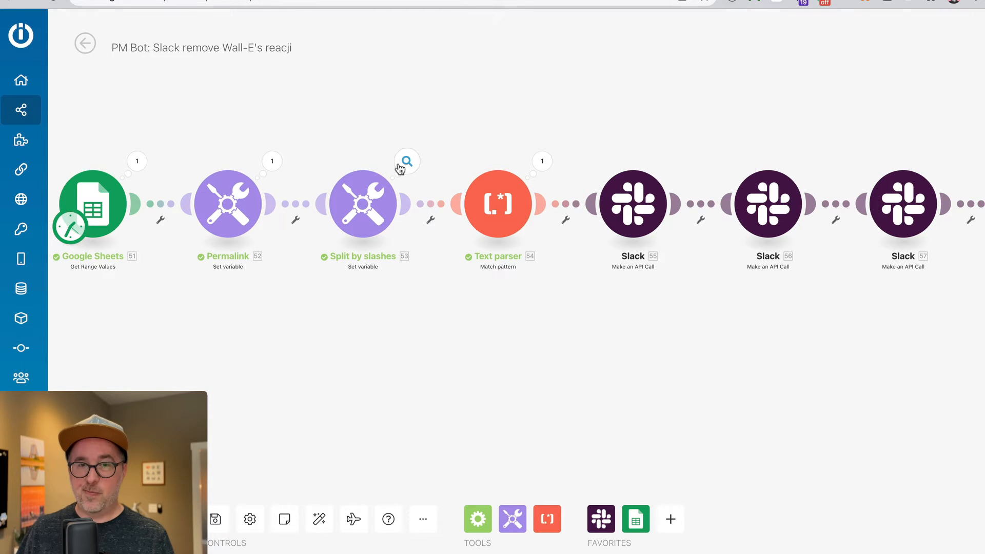
left_click(406, 160)
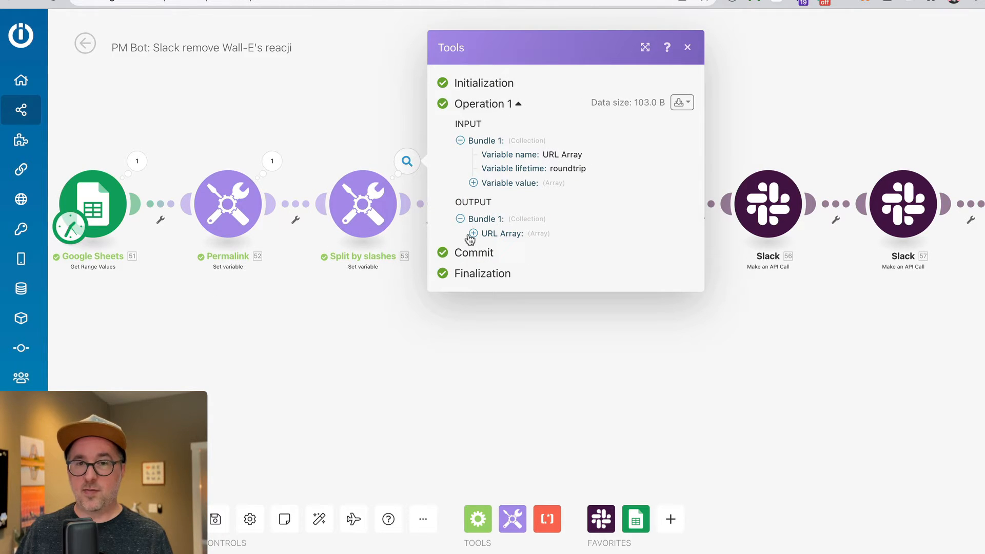
left_click(473, 233)
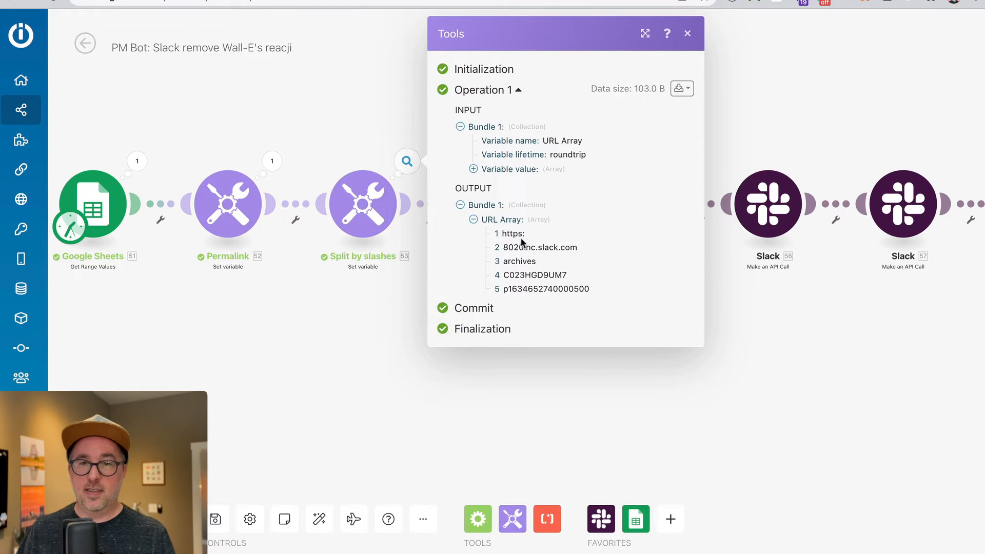
double_click(534, 275)
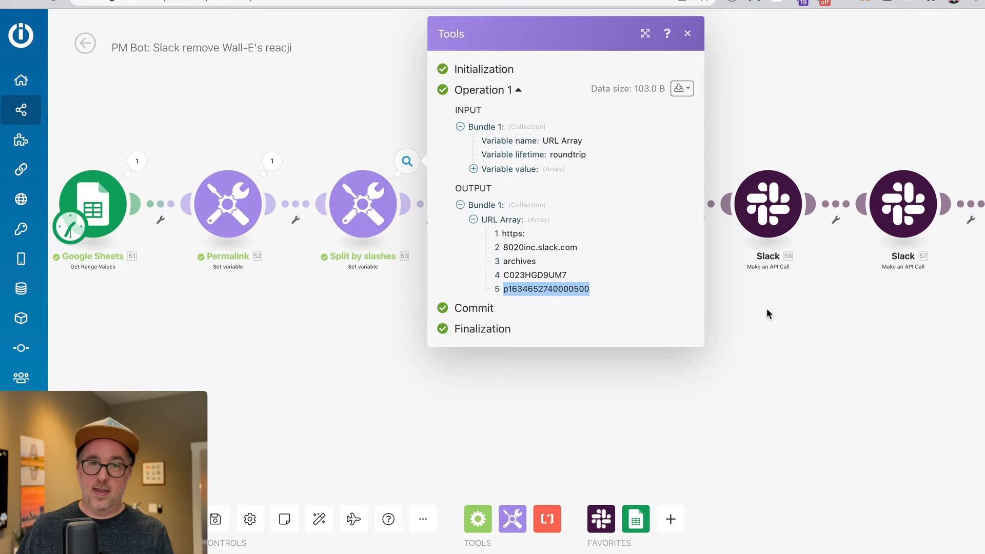
left_click(496, 202)
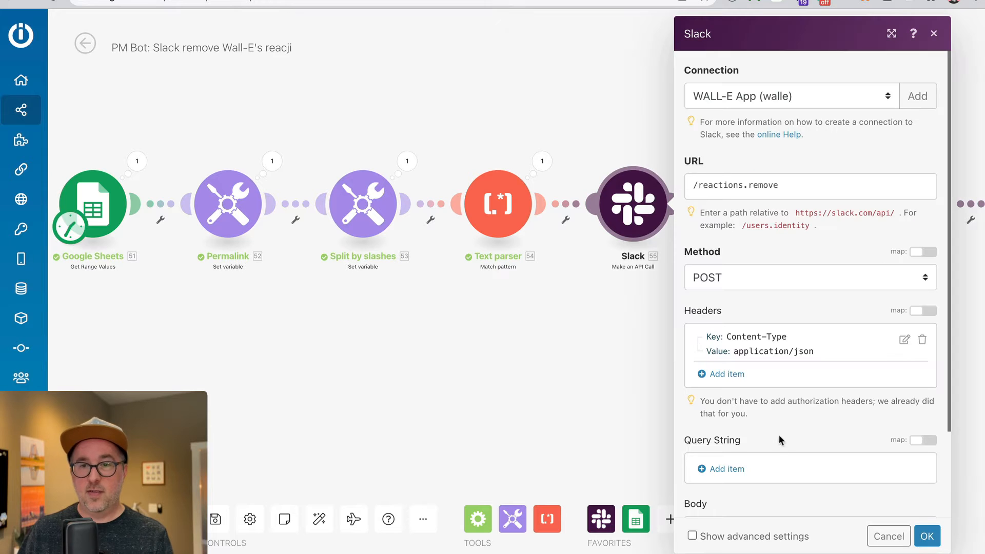
scroll("down", 3)
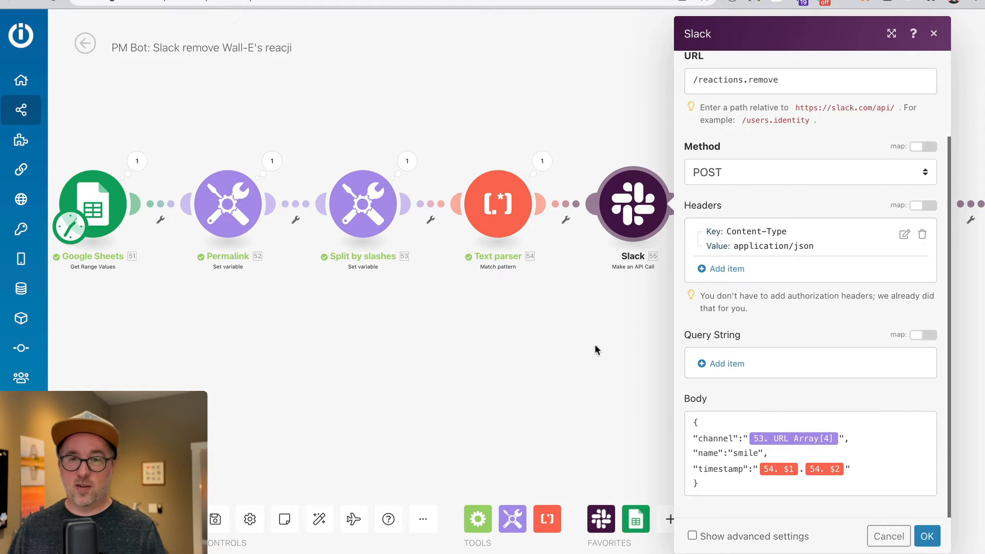
left_click(926, 536)
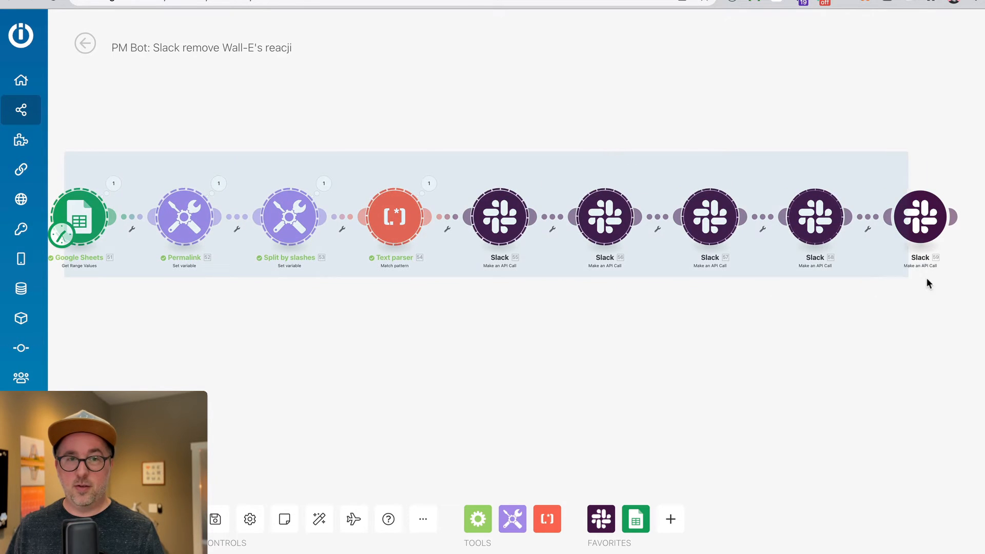
- Copy the whole Slack module chain as blueprint JSON
left_click(637, 324)
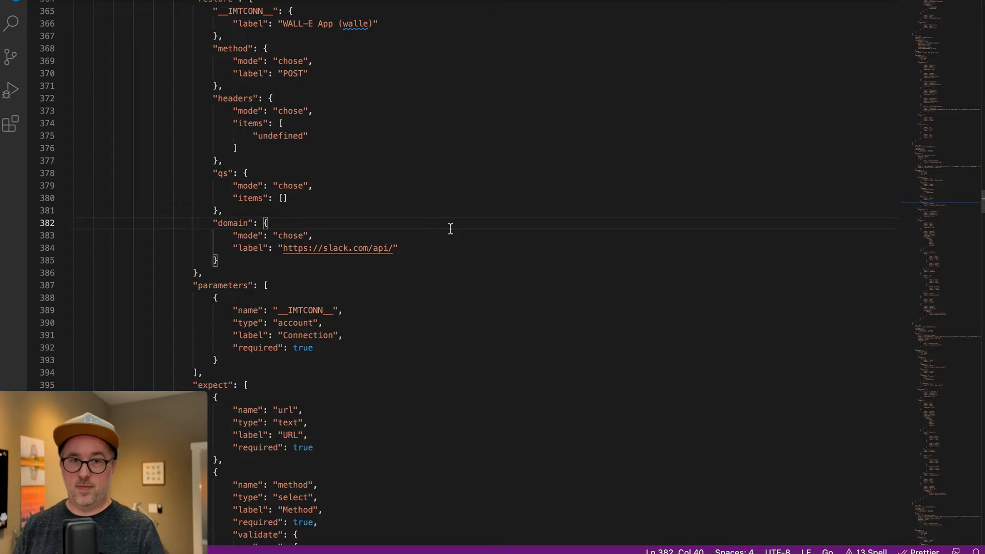
- Scroll through the pasted blueprint JSON in Visual Studio Code
scroll("down", 3)
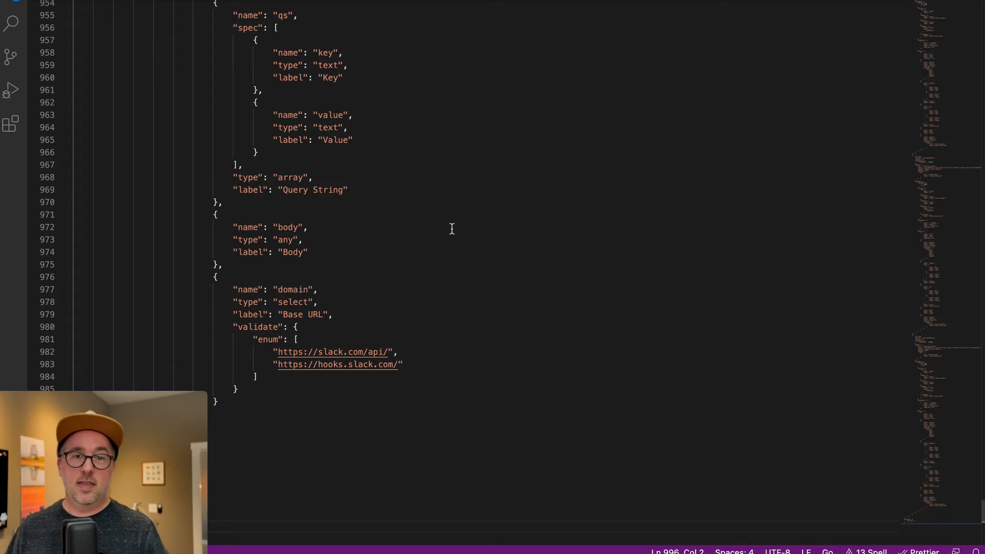
scroll("up", 3)
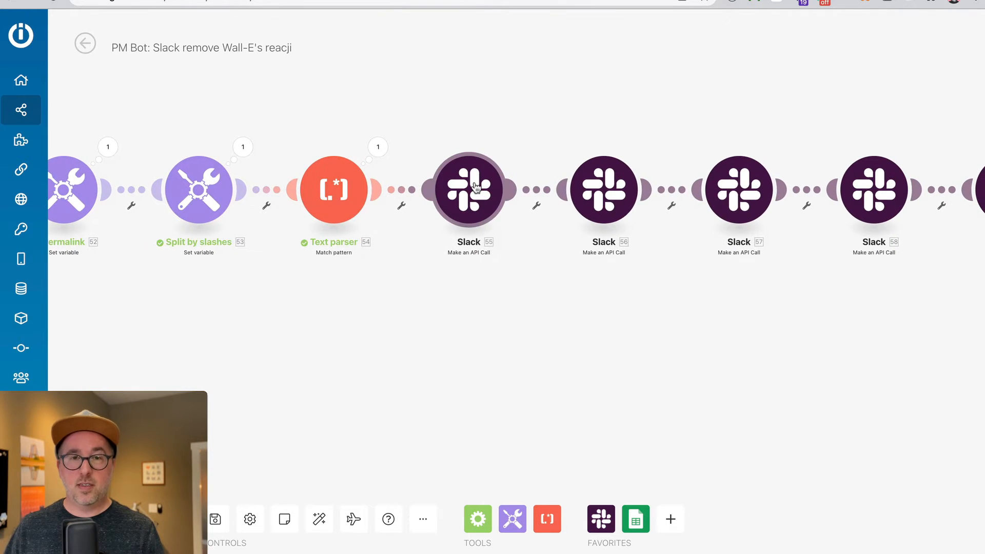
- Reopen Slack reaction-removal module 55 to review its settings
left_click(469, 190)
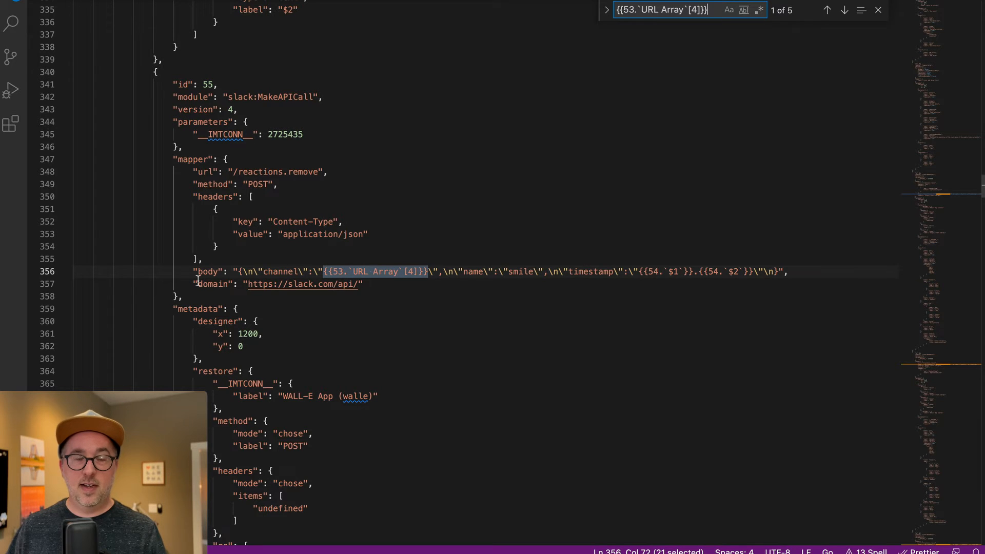
mouse_move(200, 199)
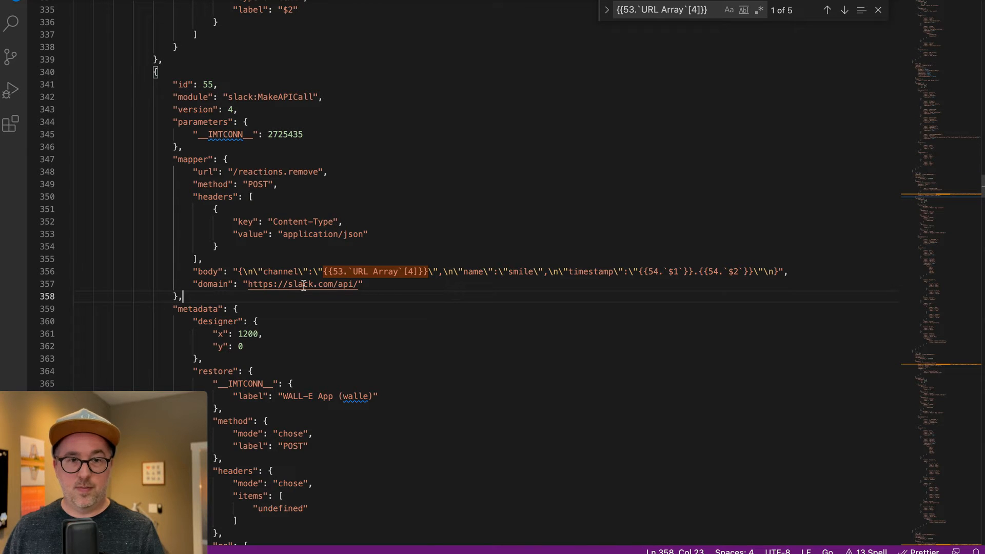
- Replace all five {{53.`URL Array`[4]}} channel references with {{51.`1`}}
left_click(323, 271)
type("{{51.`1`}}")
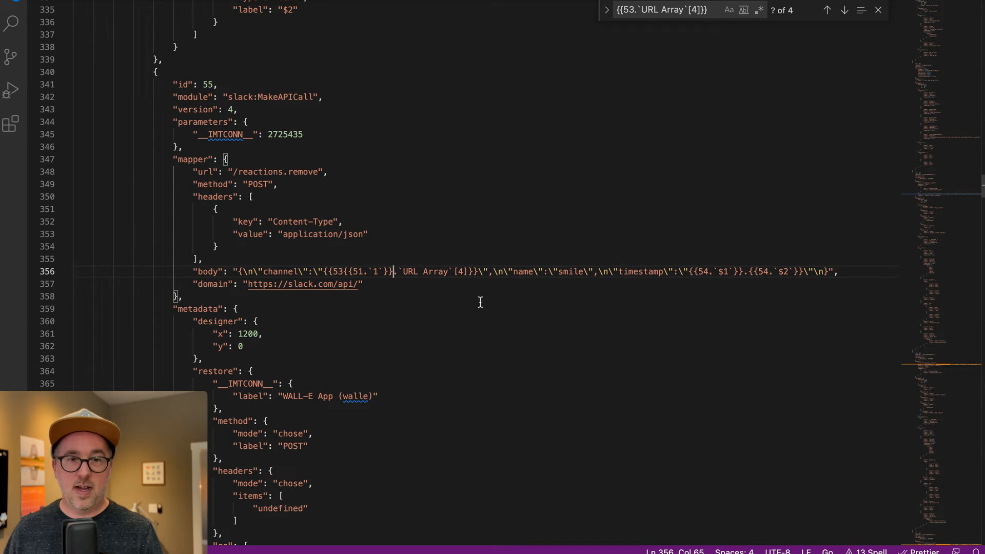
left_click(607, 11)
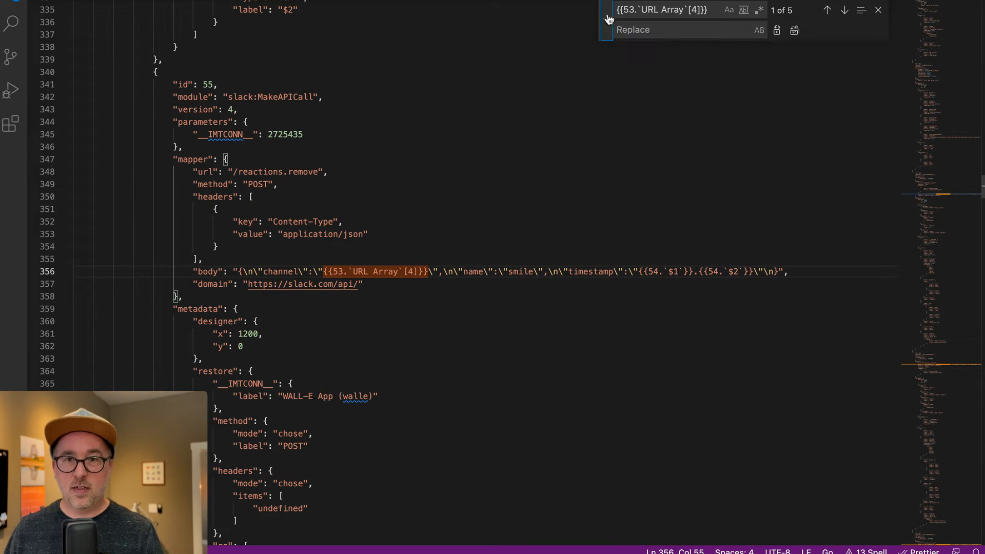
type("{{51.`1`}}")
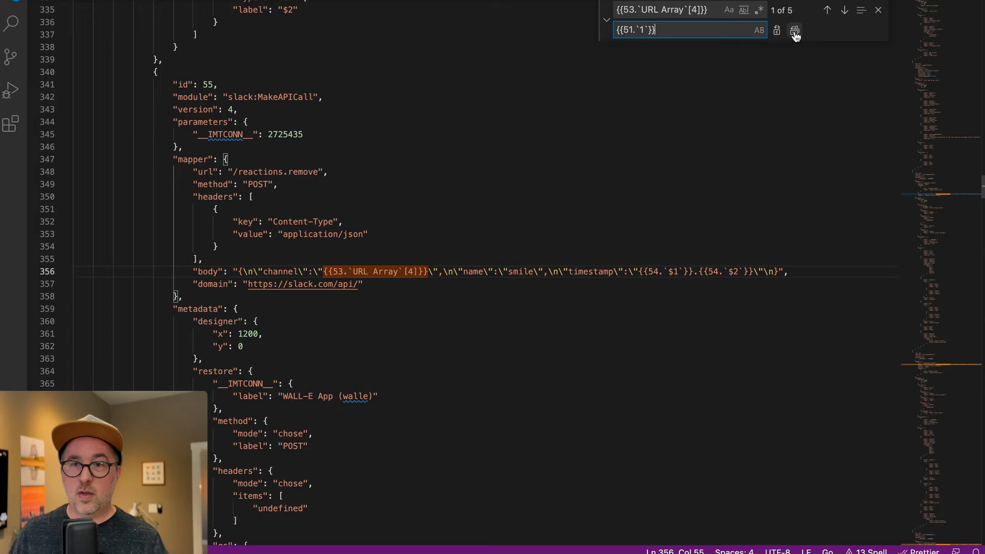
left_click(794, 30)
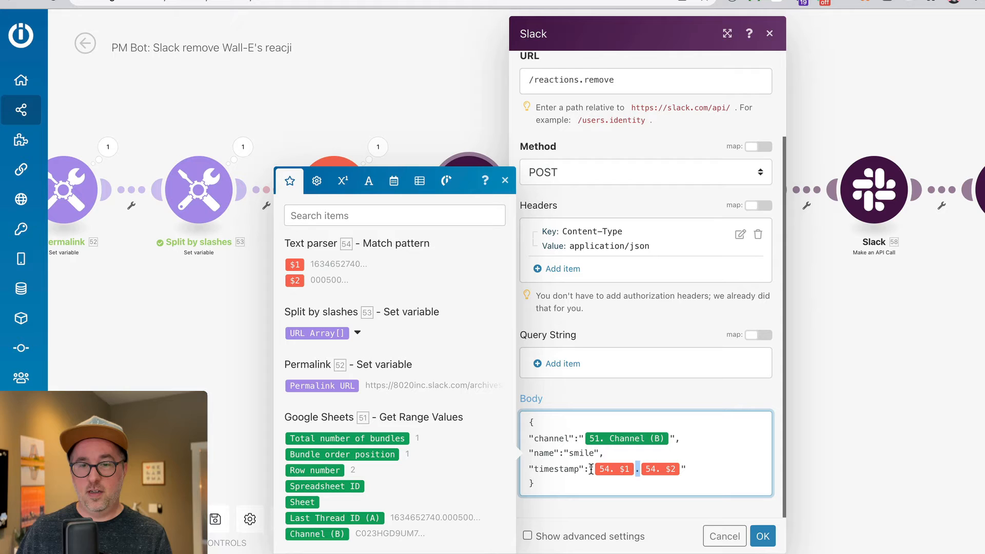
- Swap the 54.$1 and 54.$2 timestamp pills for 51. Last Thread ID (A)
left_click(697, 468)
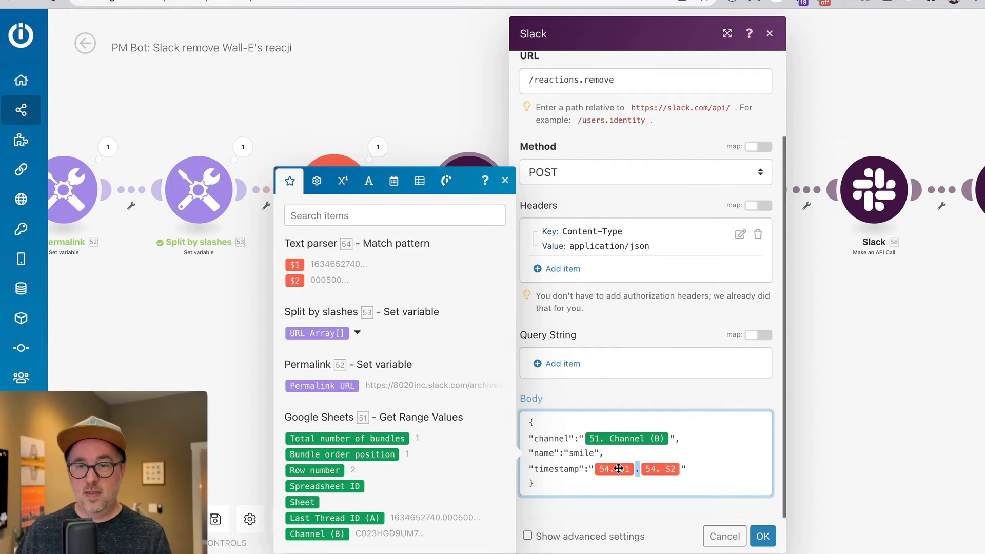
mouse_move(801, 460)
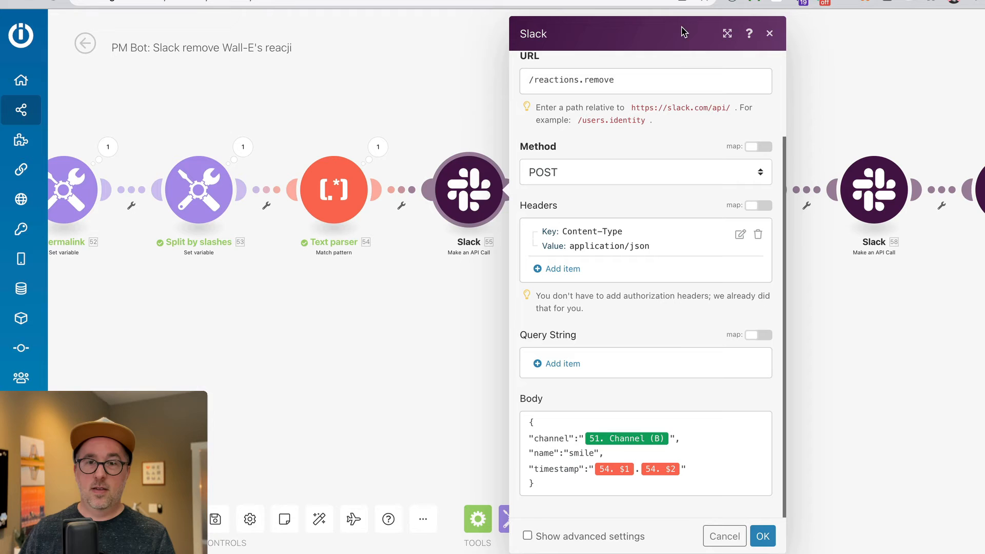
left_click(628, 453)
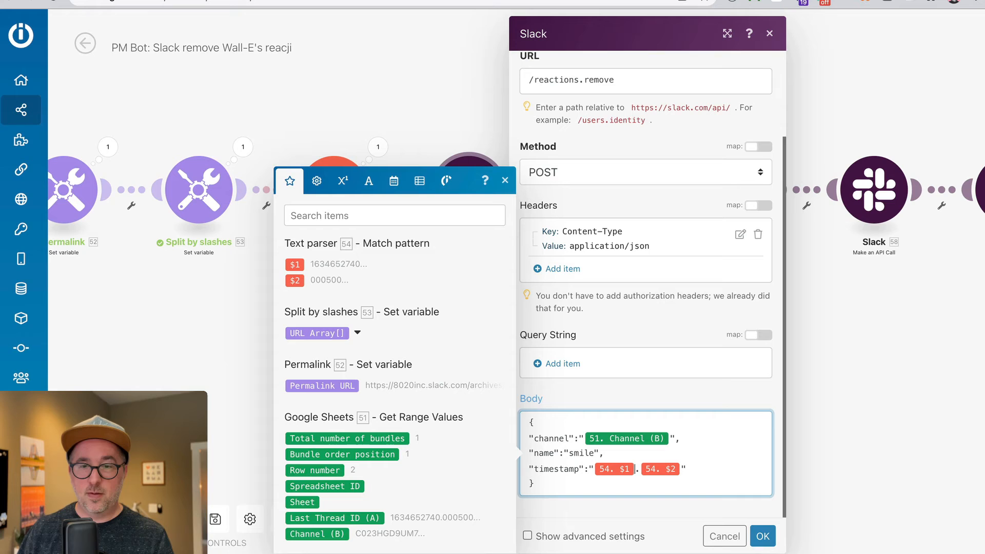
left_click(660, 468)
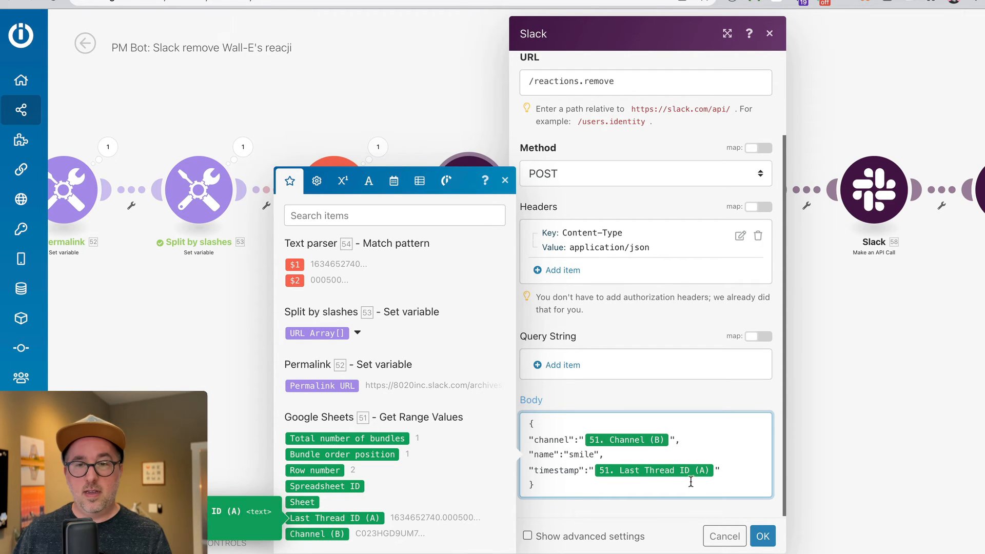
mouse_move(775, 470)
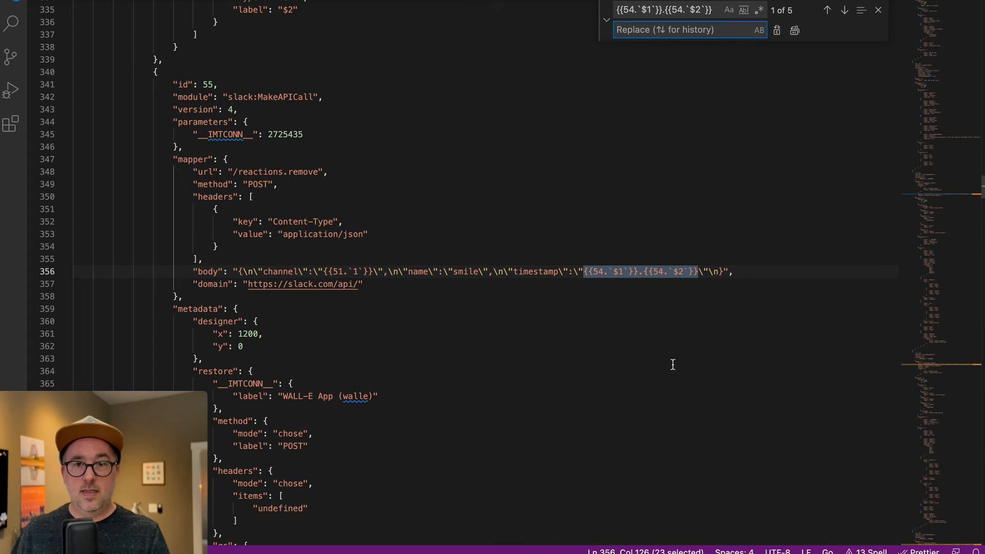
- Replace all {{54.`$1`}}.{{54.`$2`}} references with {{51.`0`}} and select the whole blueprint
type("{{51.`0`}}")
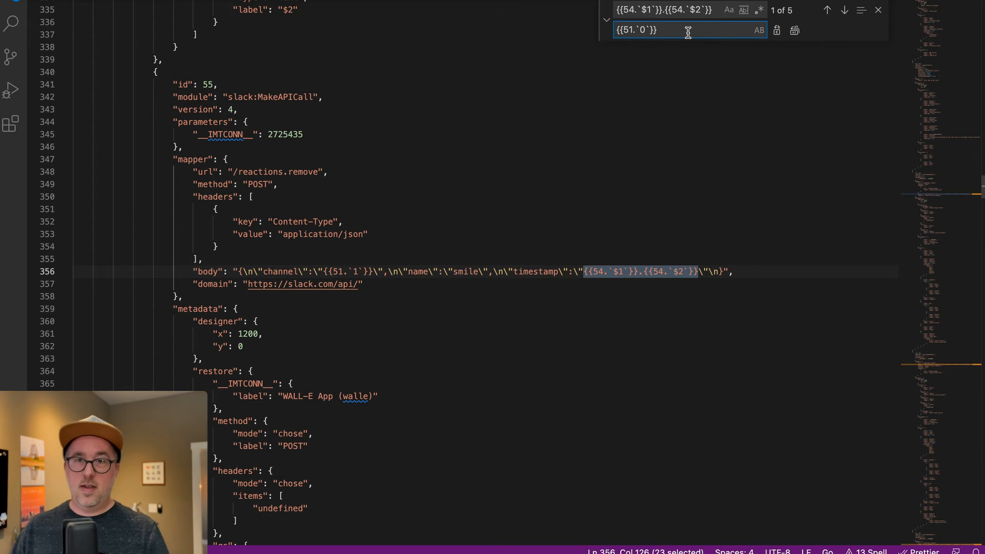
left_click(794, 30)
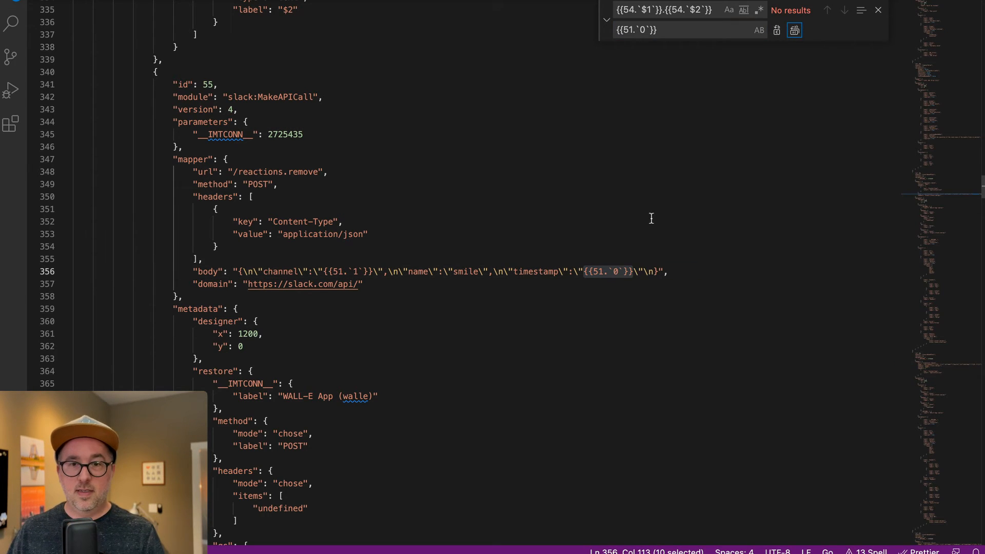
key("ctrl+a")
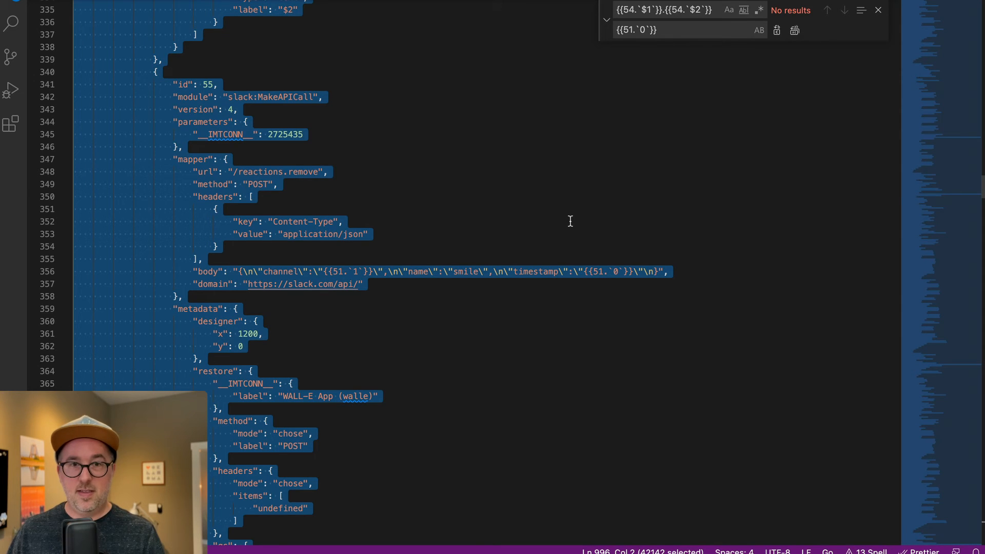
mouse_move(570, 227)
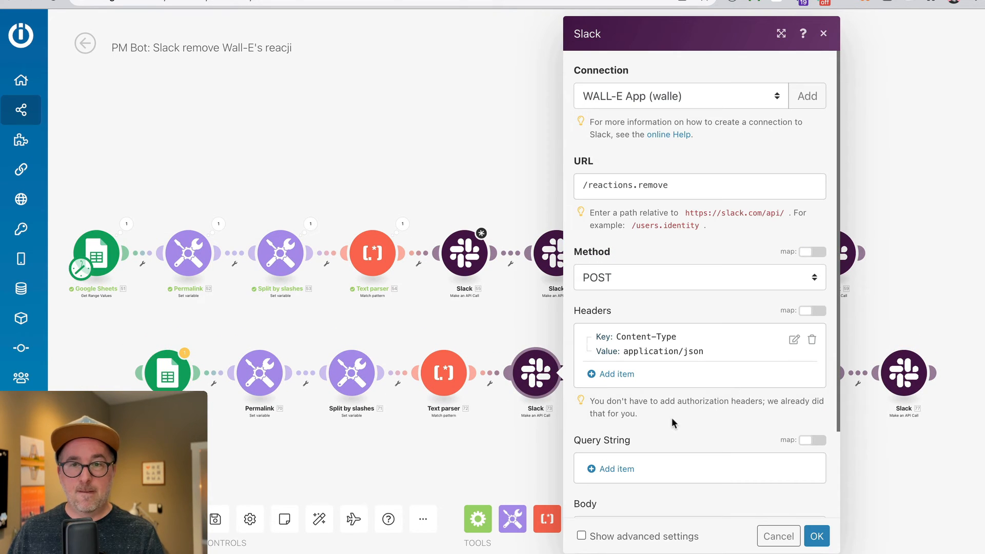
- Check the pasted Slack body shows 69. Channel (B) and 69. Last Thread ID (A), then close it
scroll("down", 3)
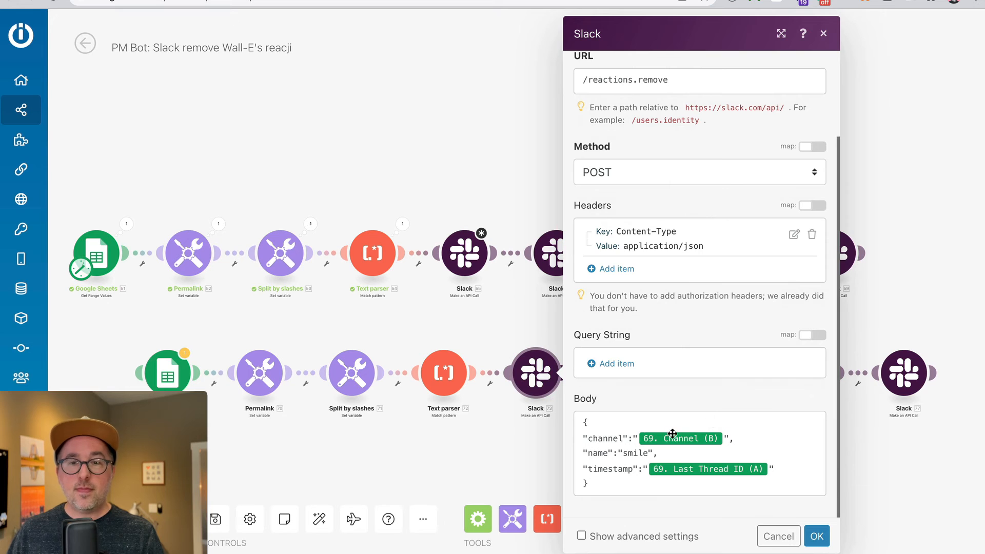
mouse_move(680, 439)
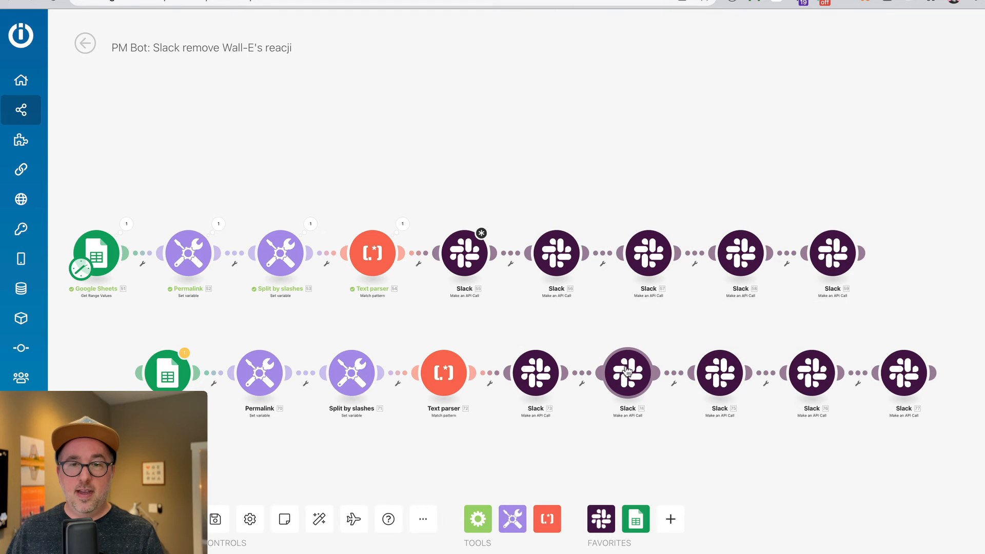
left_click(627, 372)
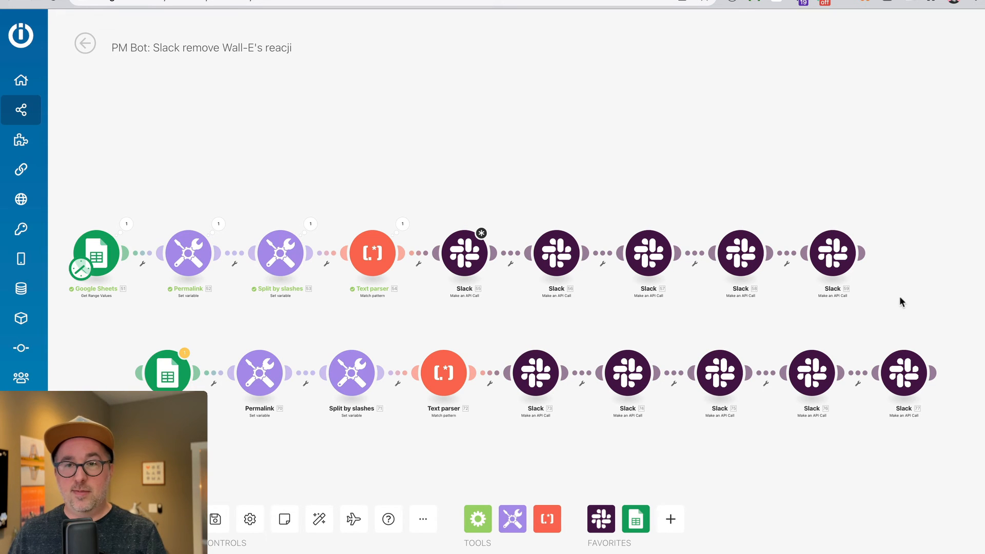
mouse_move(727, 316)
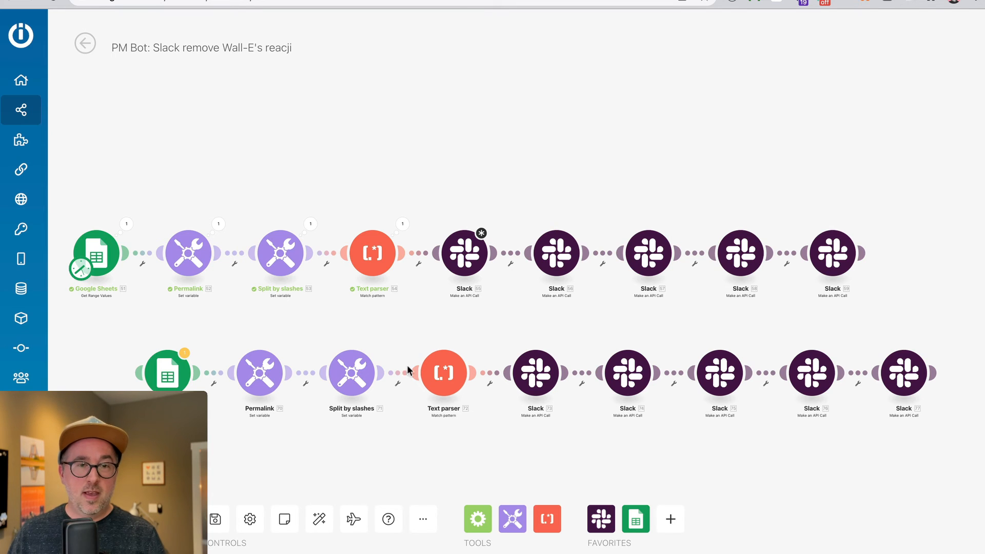
mouse_move(878, 307)
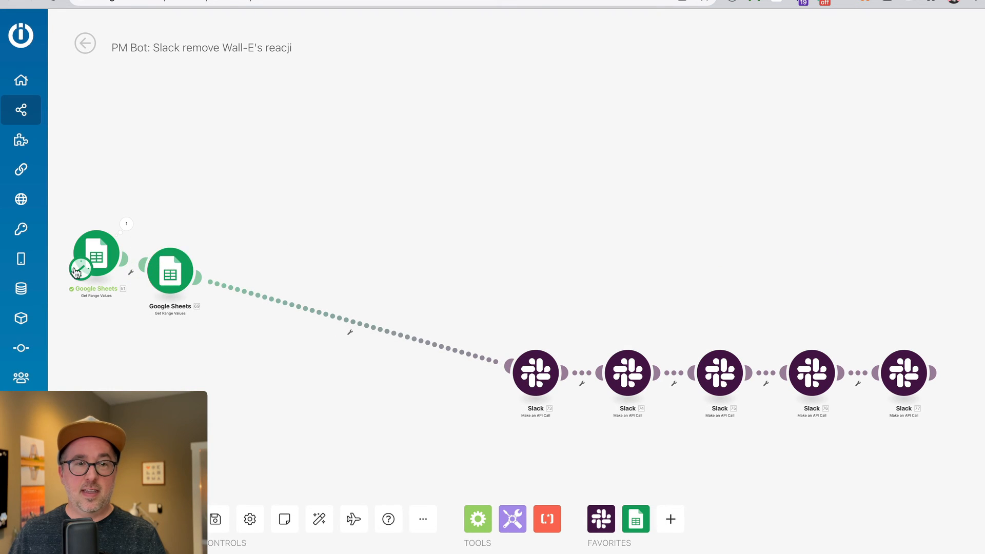
- Delete the old Google Sheets module and auto-align the remaining modules
right_click(96, 255)
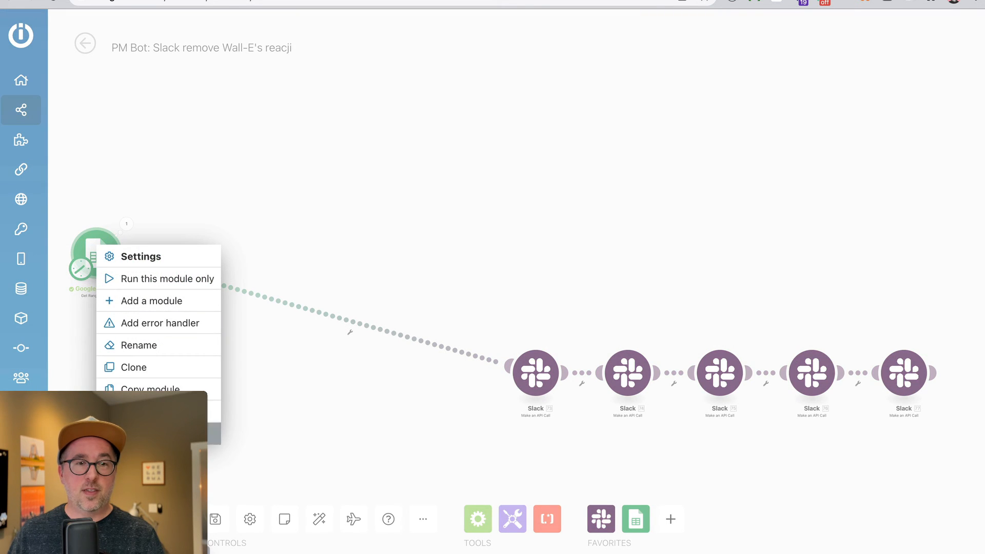
left_click(95, 252)
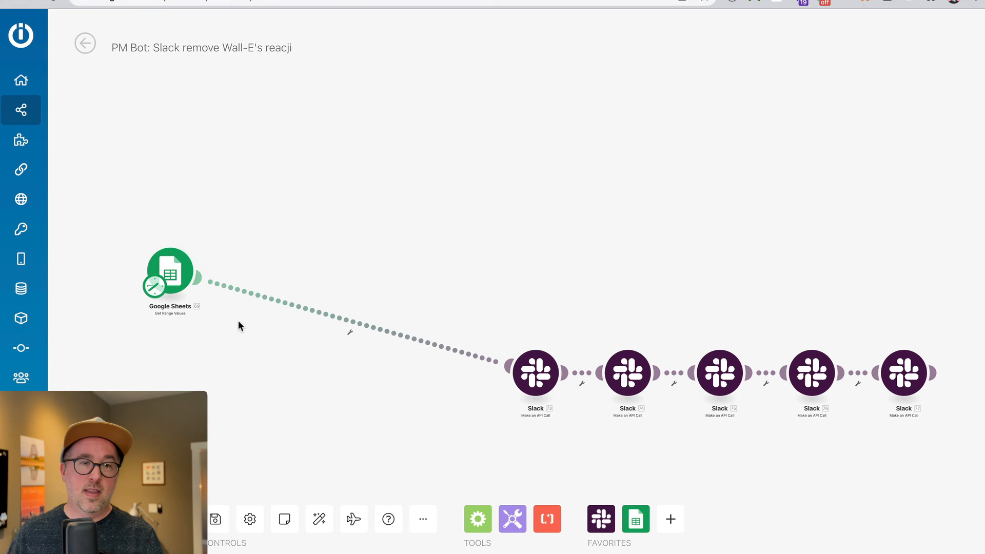
mouse_move(319, 518)
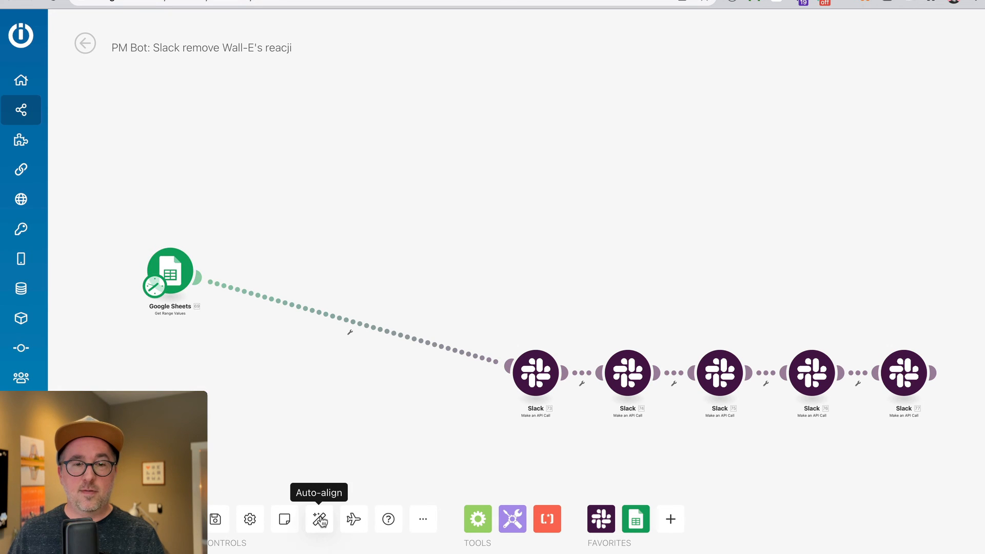
left_click(319, 518)
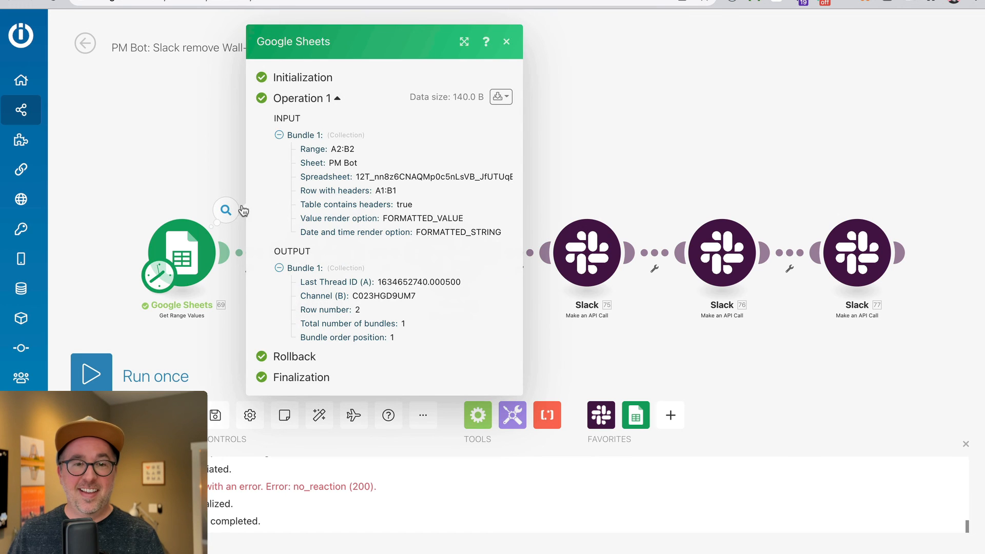
- Run once, then inspect the Sheets output and the first Slack call's no_reaction error
left_click(506, 41)
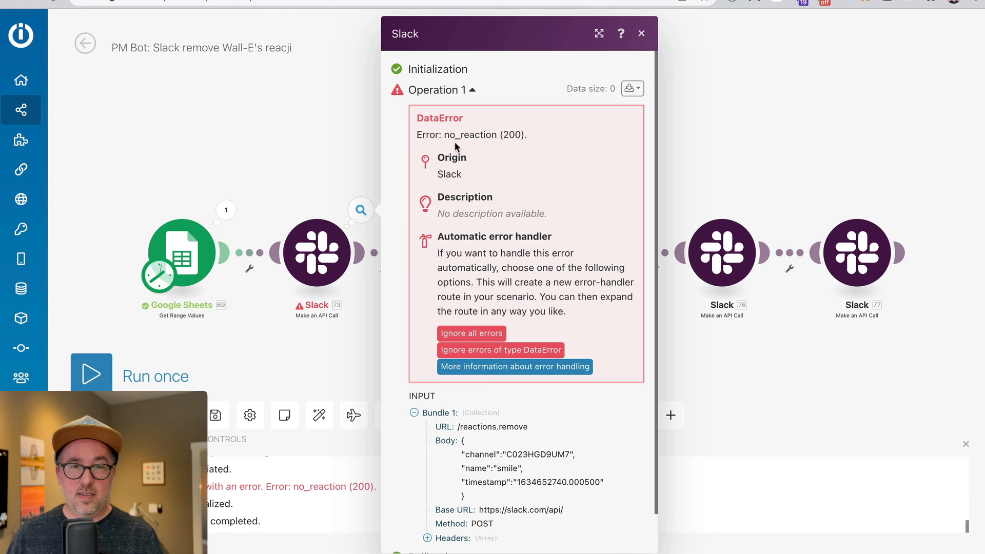
left_click(641, 34)
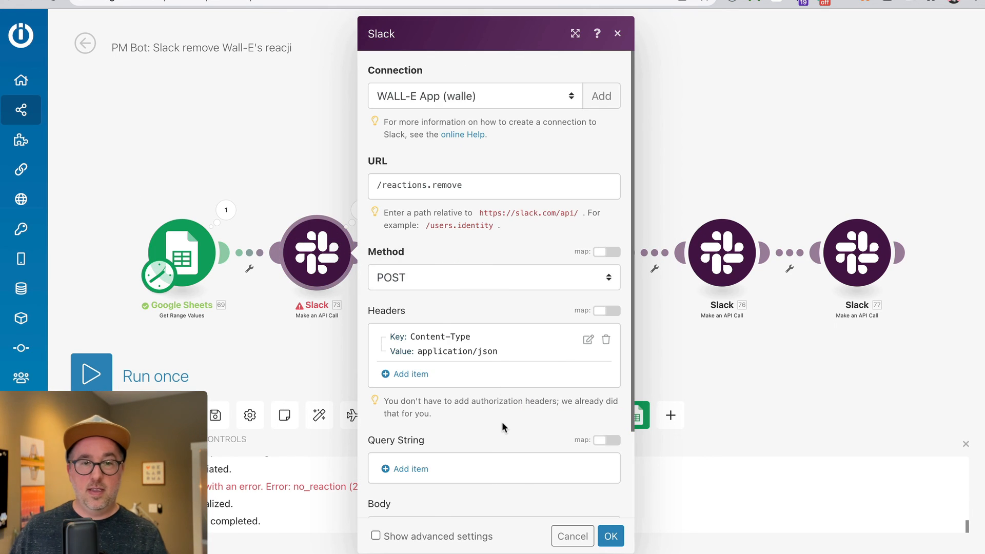
scroll("down", 3)
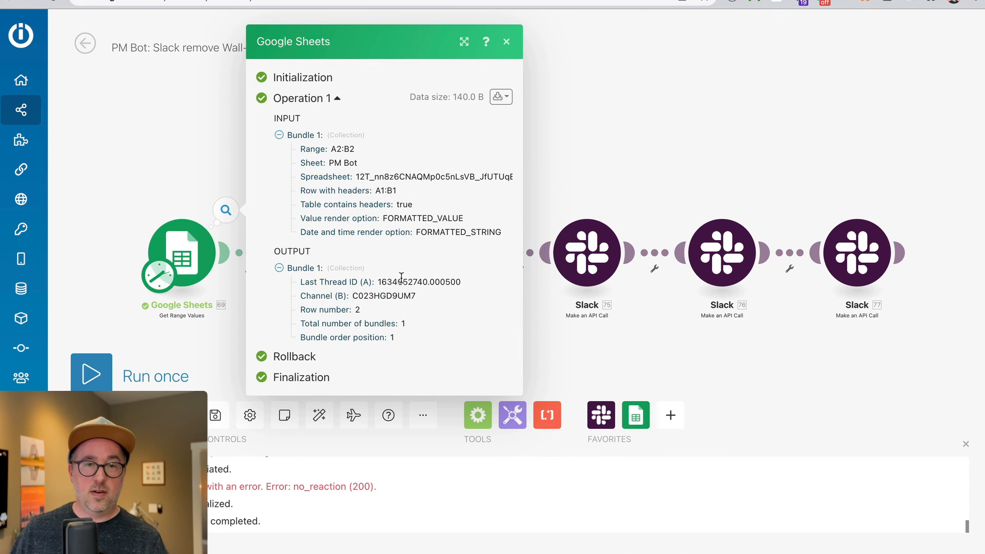
left_click(506, 41)
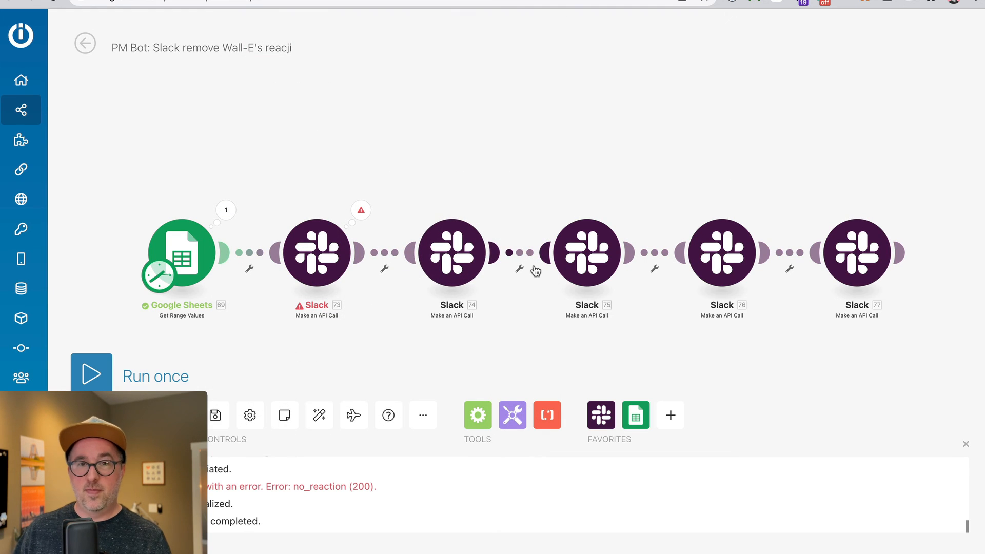